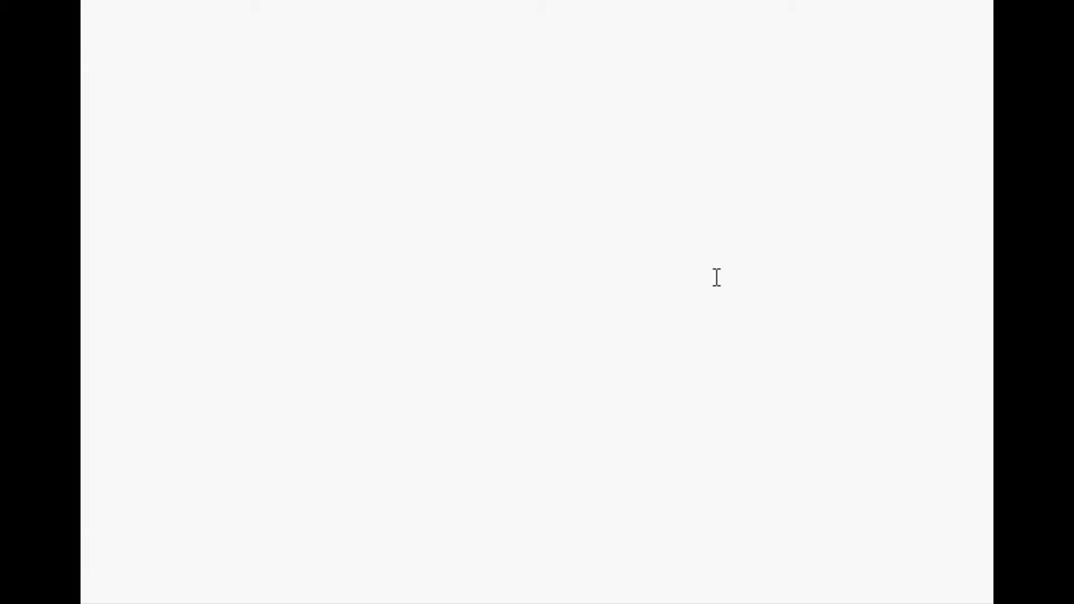
Define a function dosomething(x, y) that prints x and y.
click(85, 24)
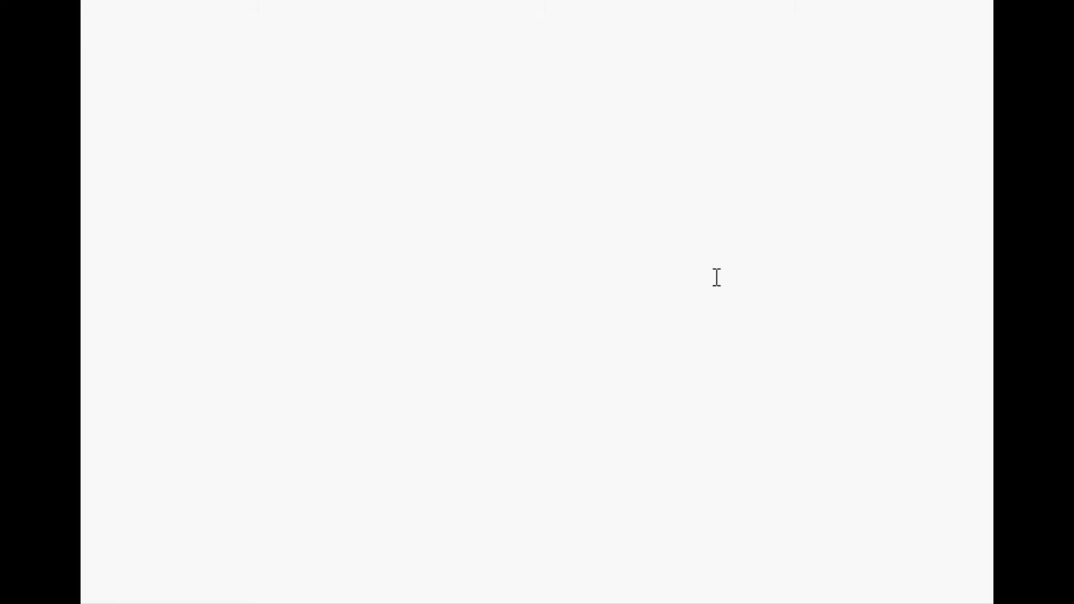
click(86, 24)
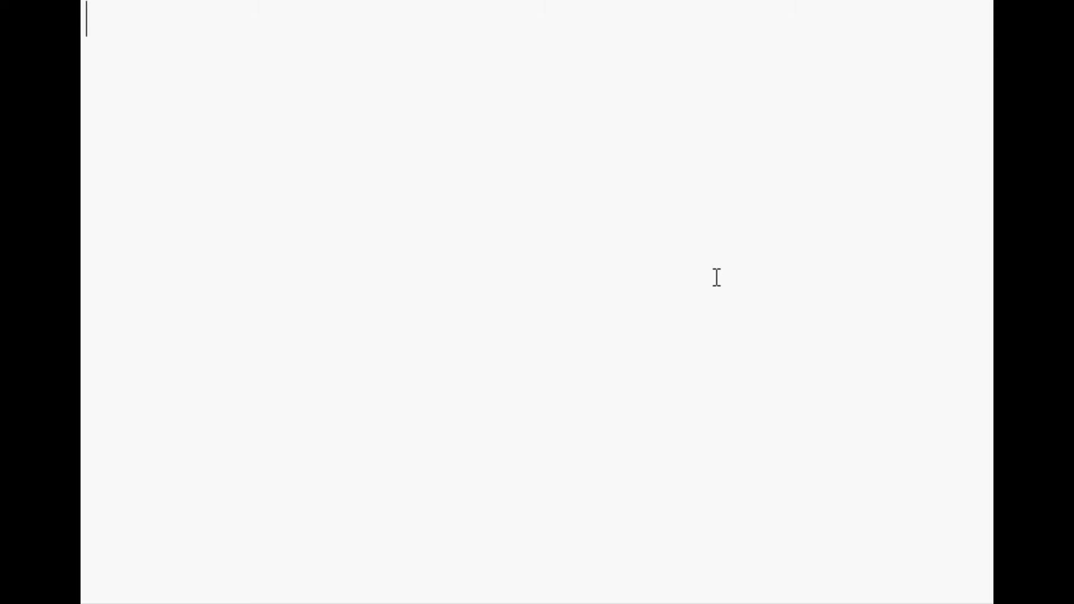
text(def dosomethi)
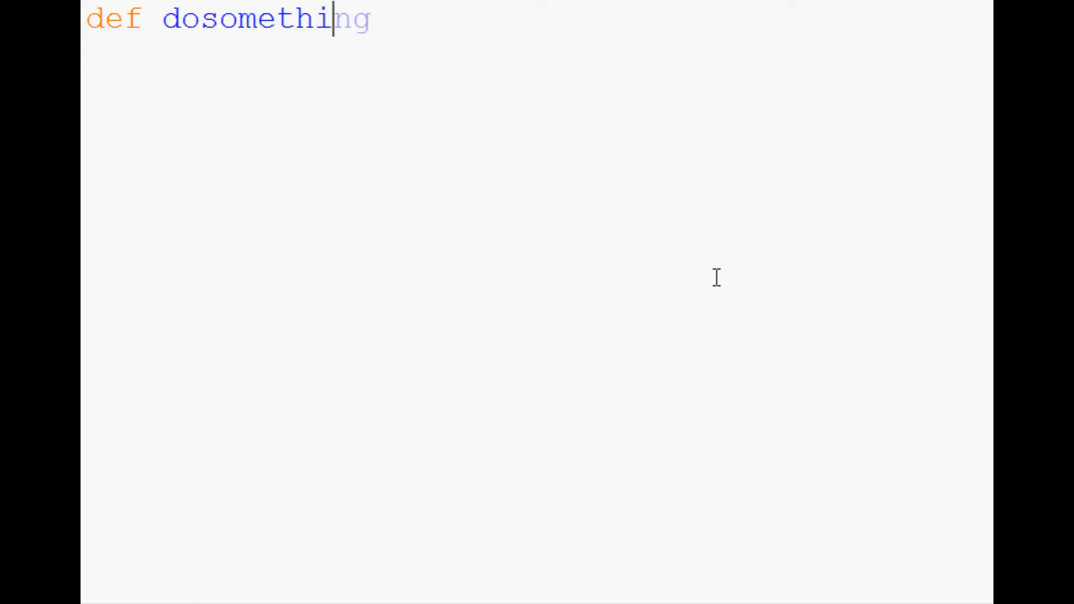
text((x))
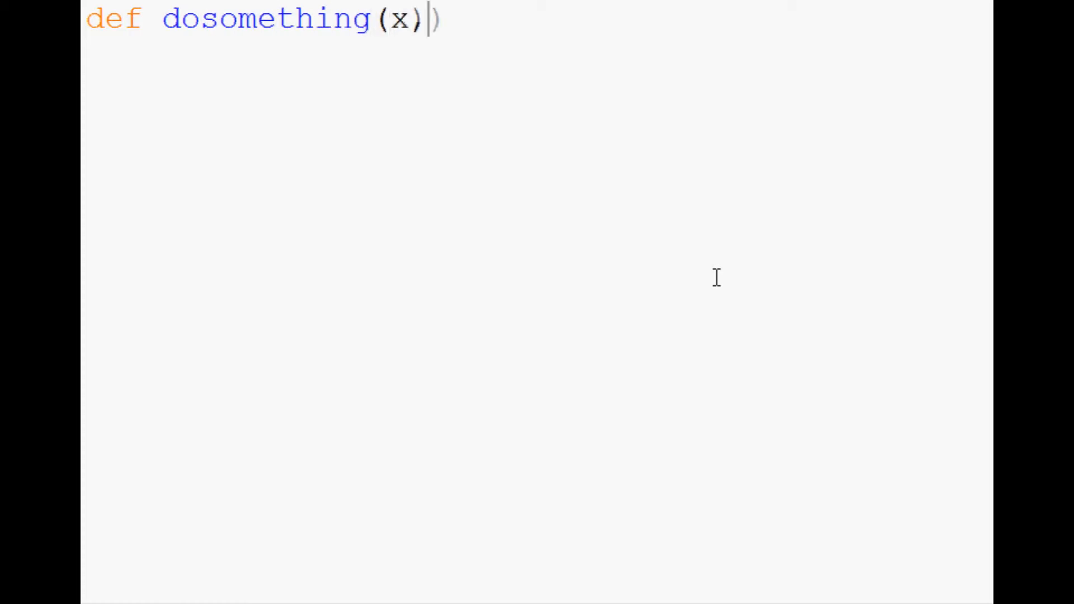
text(,y:)
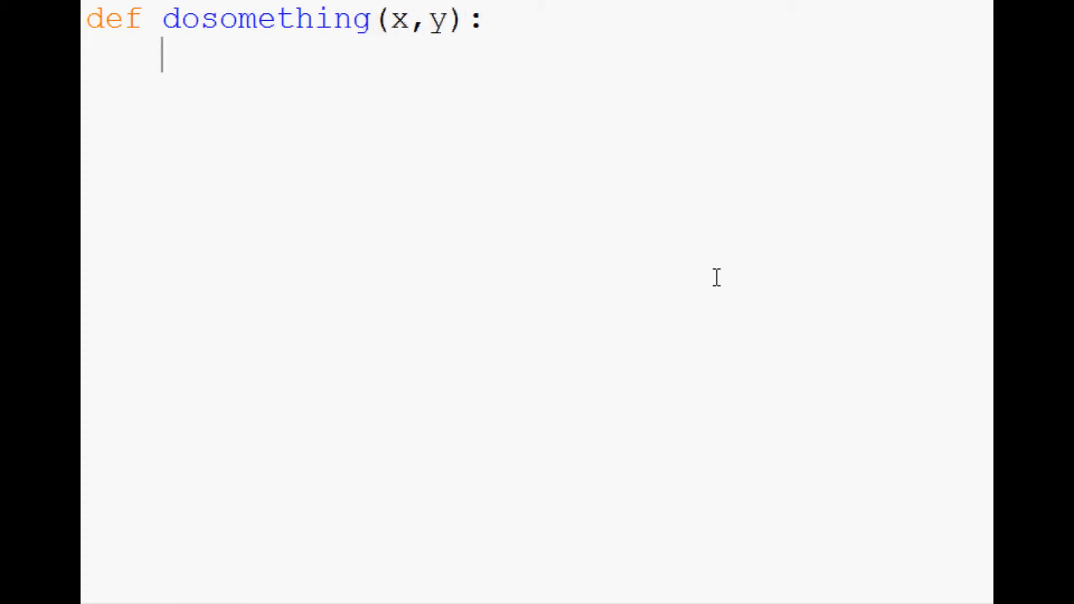
text(print x)
text(print y)
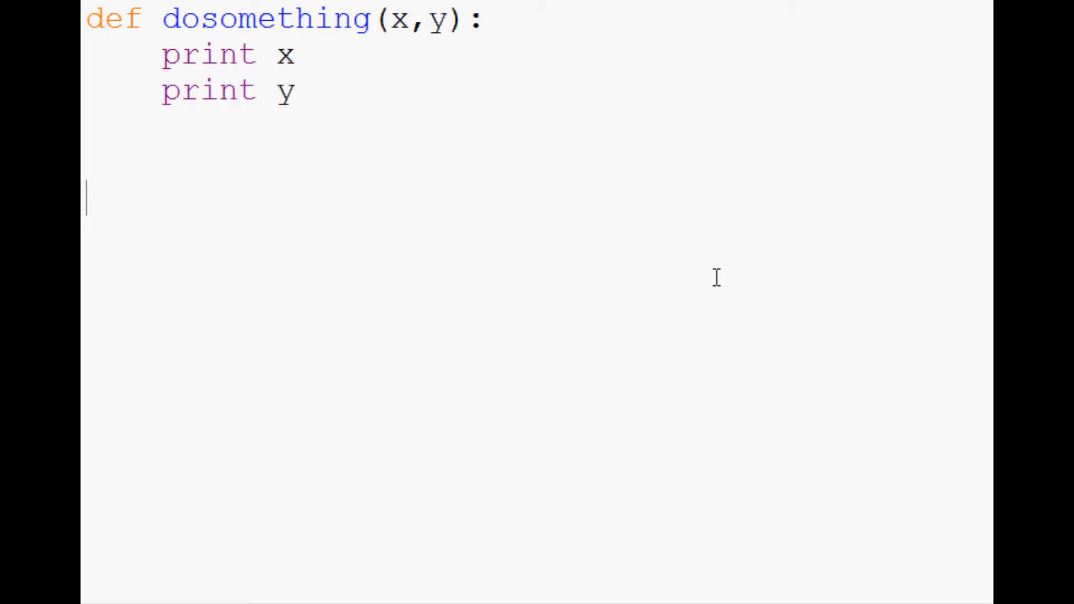
Assign the tuple coords1 = (21, 75) and add a blank line below it.
text(coords)
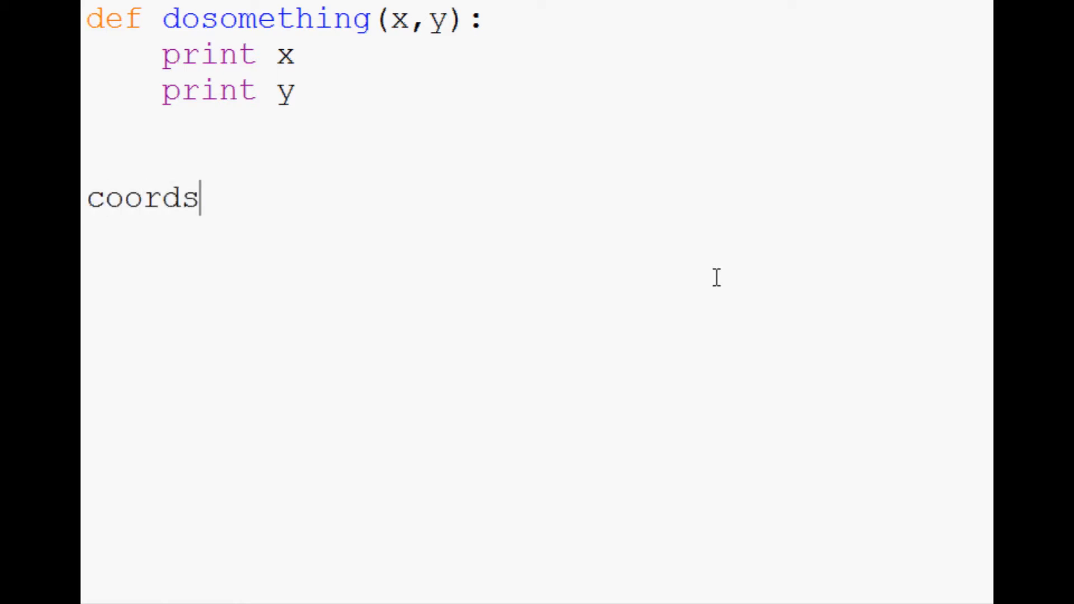
text(1 =)
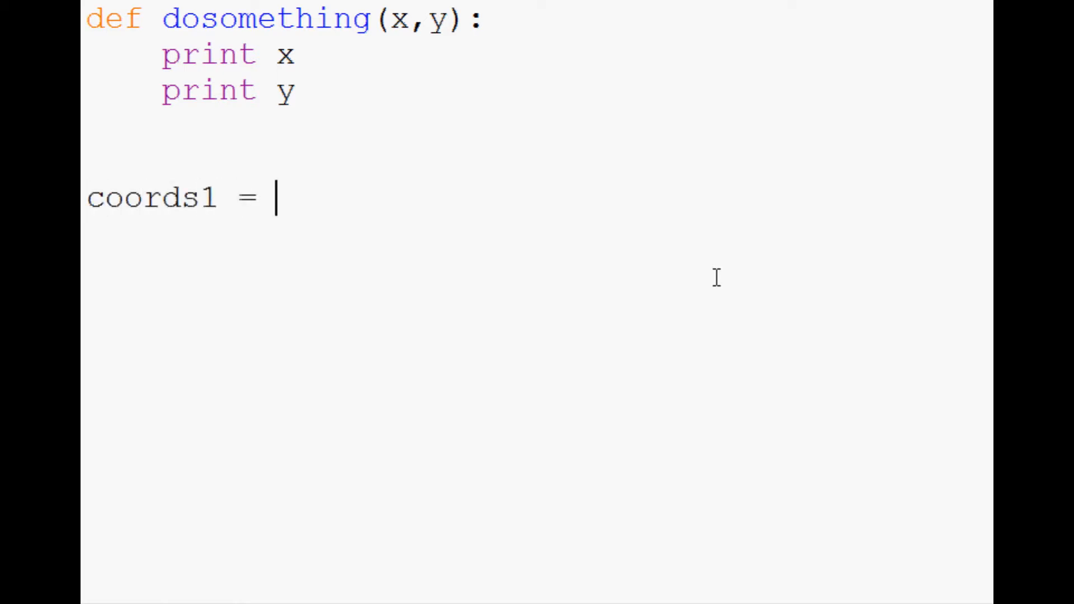
text((21,75)
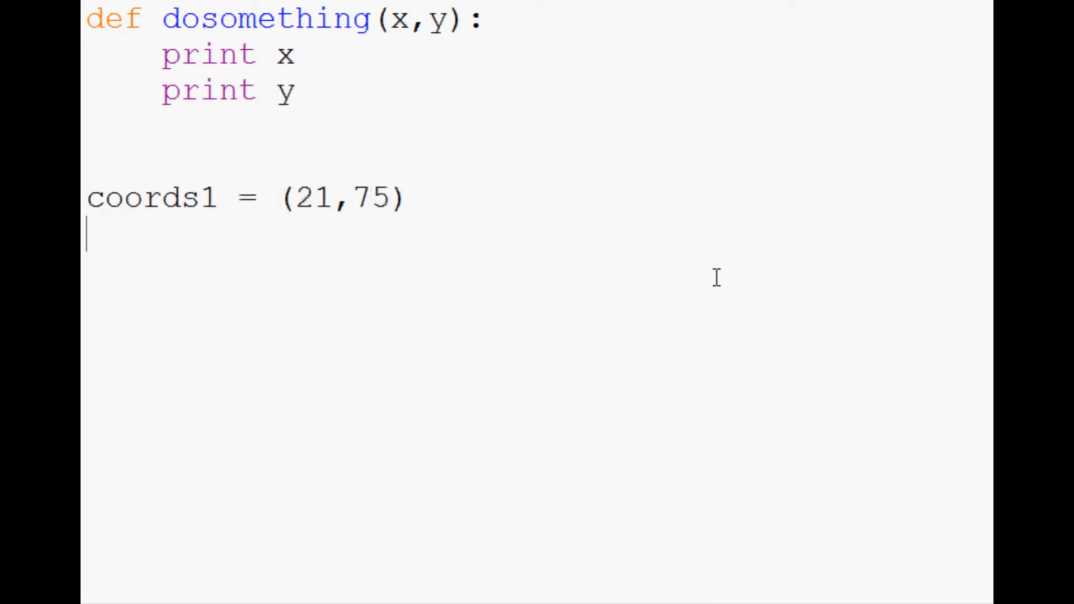
key(Return)
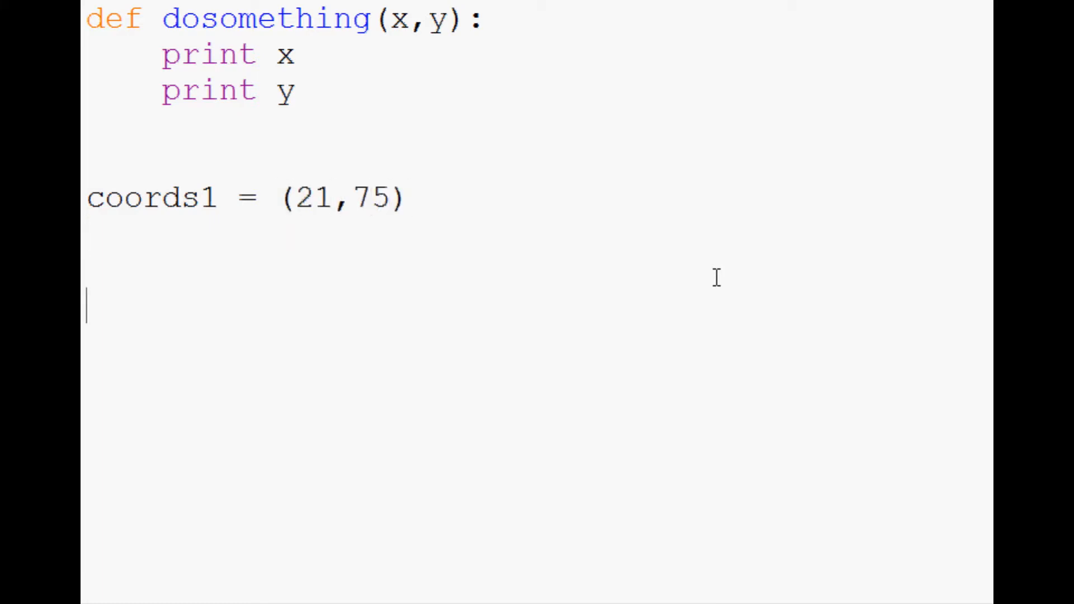
mouse_move(346, 19)
text(dosomething)
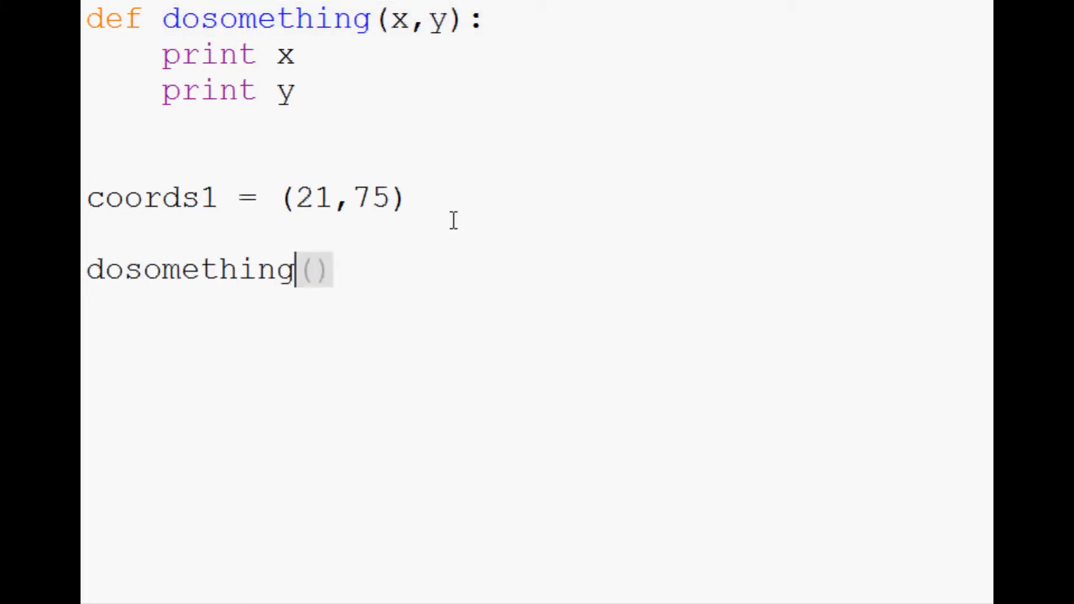
Write the call as dosomething(*coords1) instead of indexing coords1[0].
text(coords1))
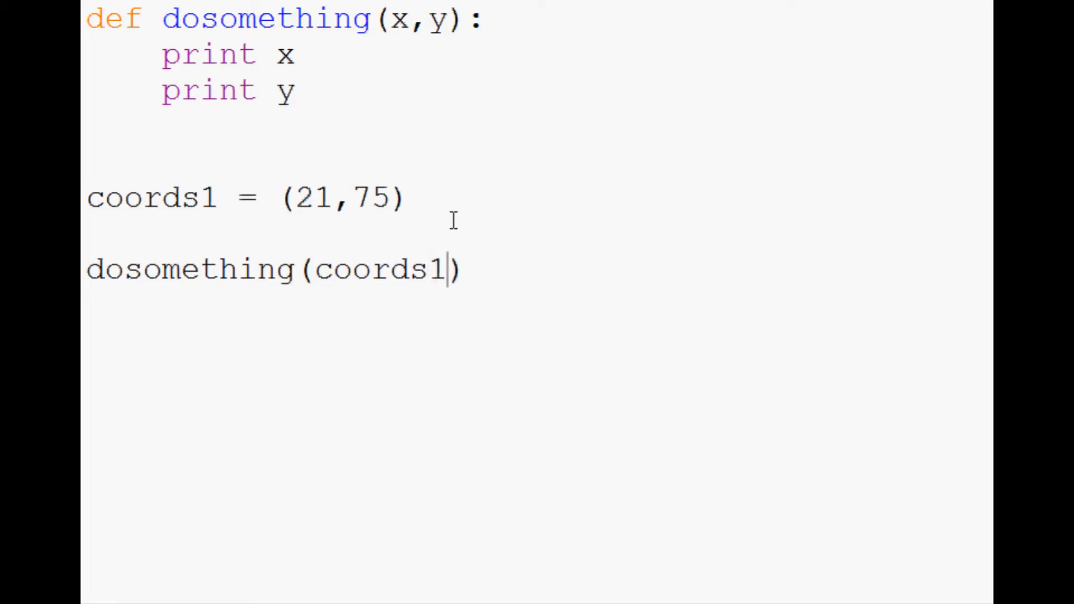
text([0],)
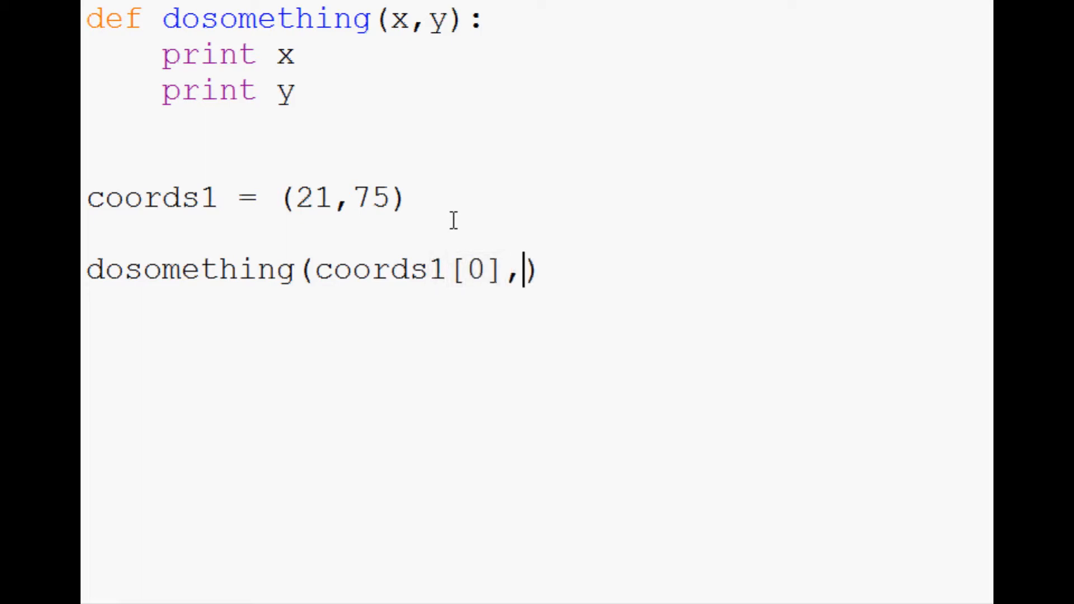
key(Backspace)
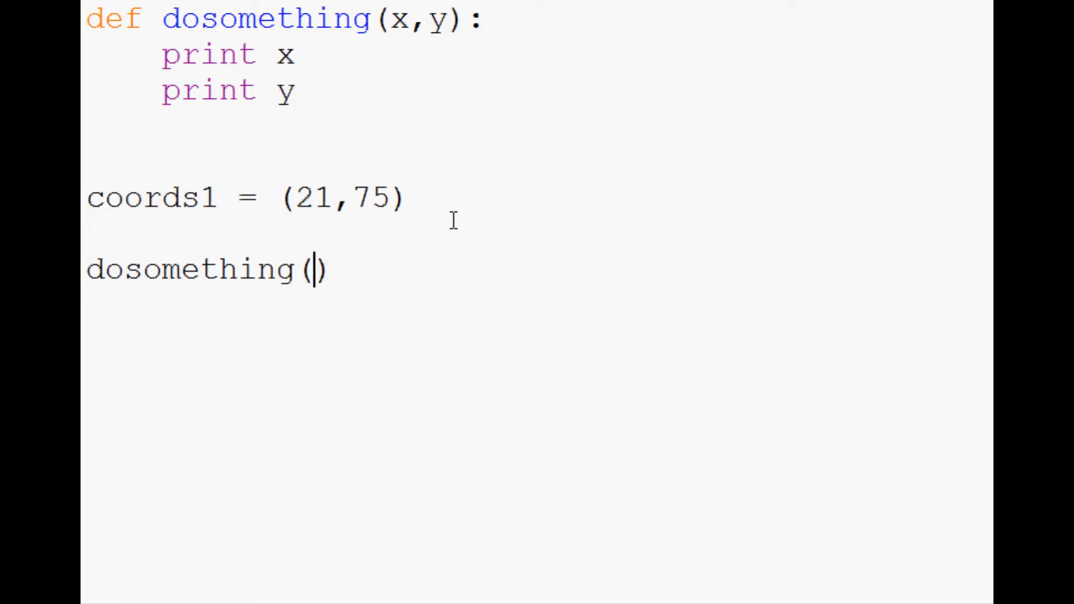
text(*)
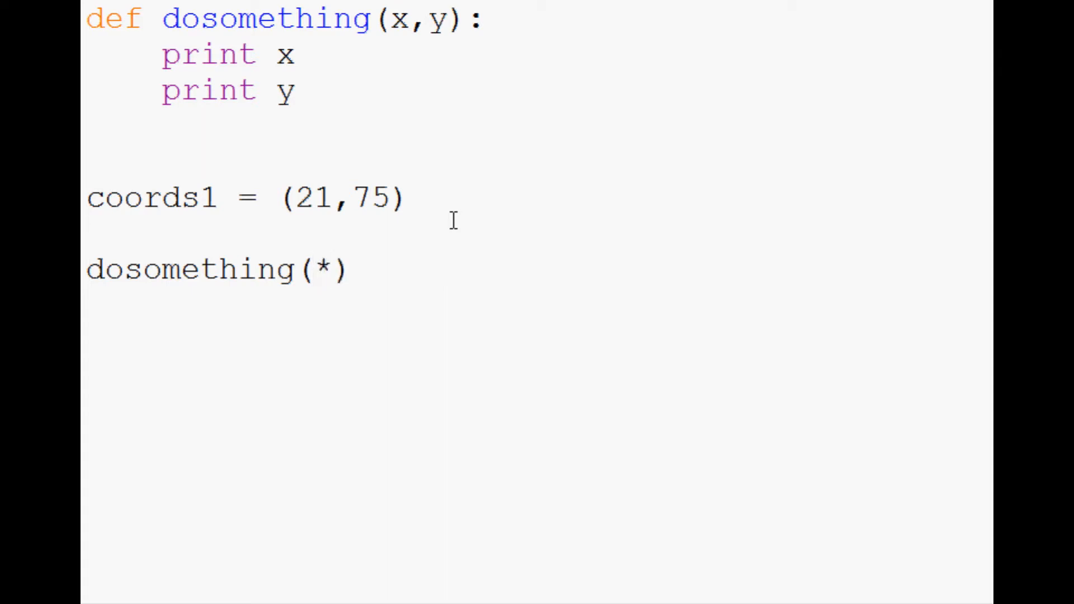
click(332, 268)
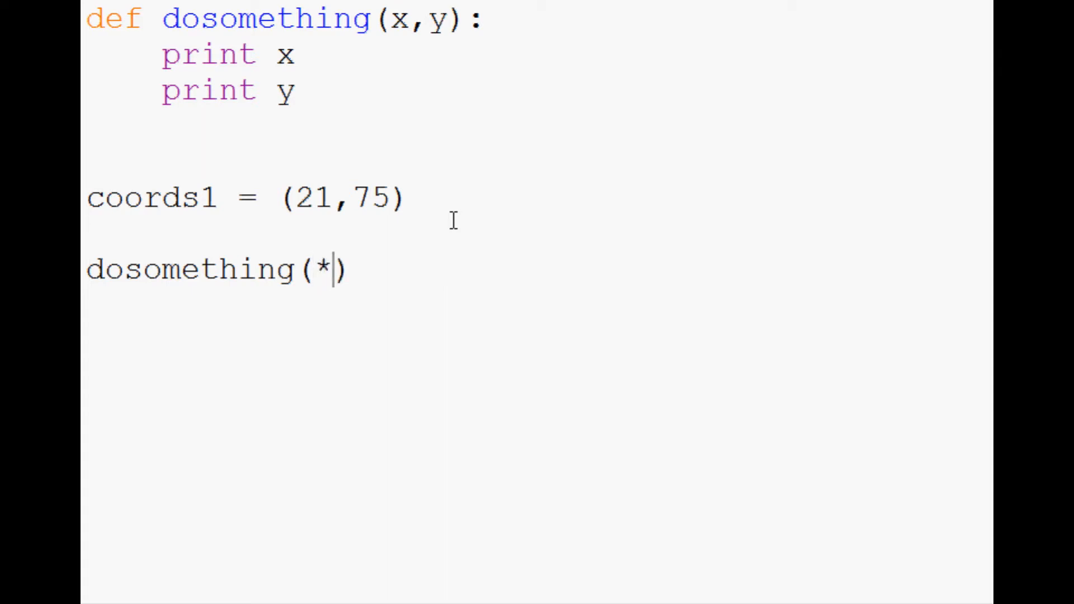
text(coords1)
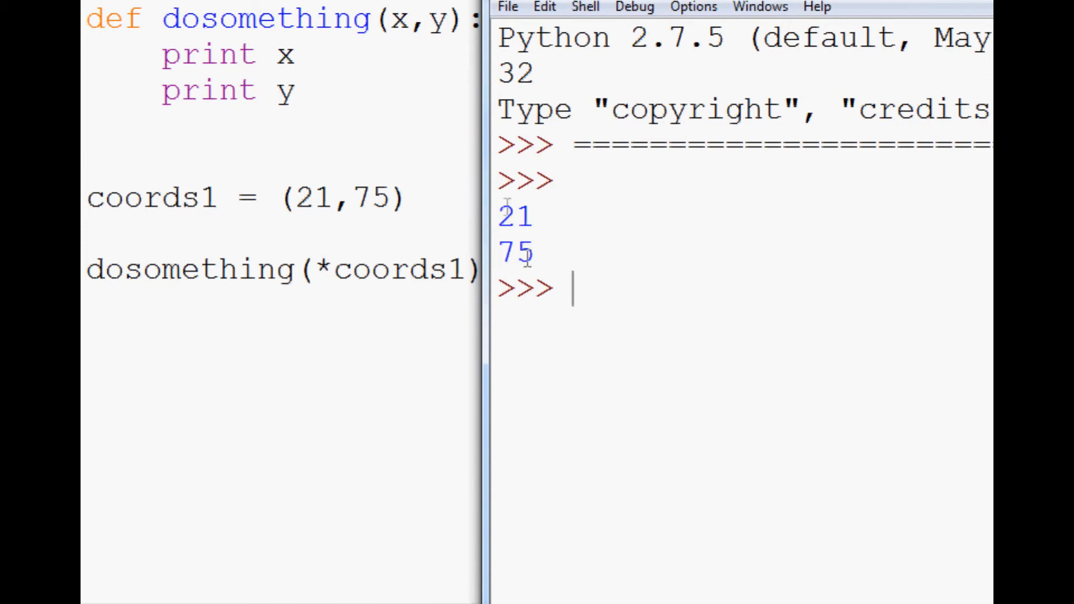
mouse_move(317, 117)
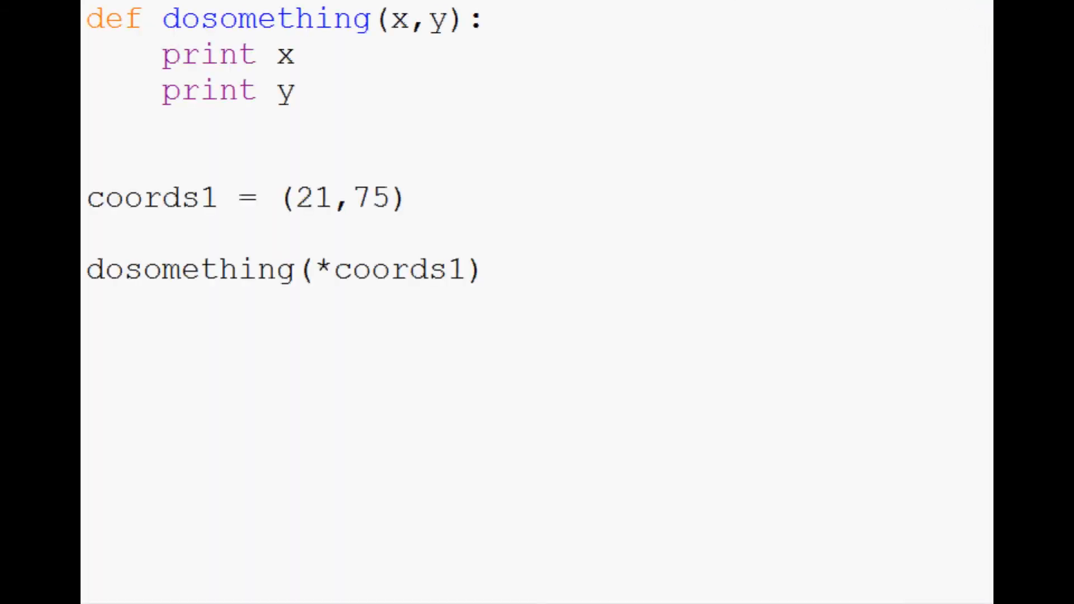
Add a dictionary coords2 = {'x':5, 'y':6}.
click(409, 197)
text(coords2)
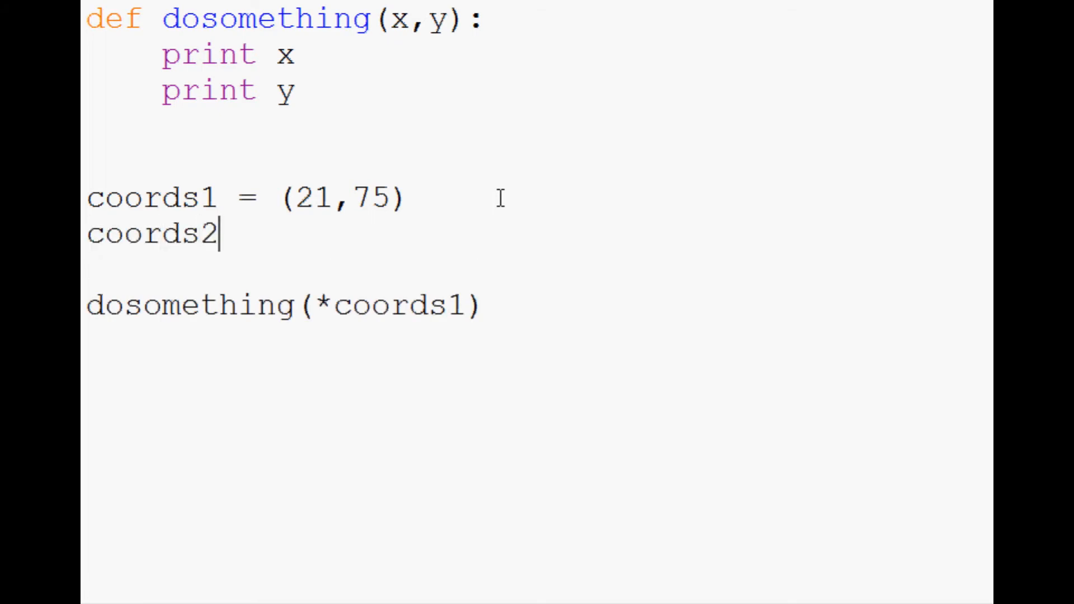
text(= {})
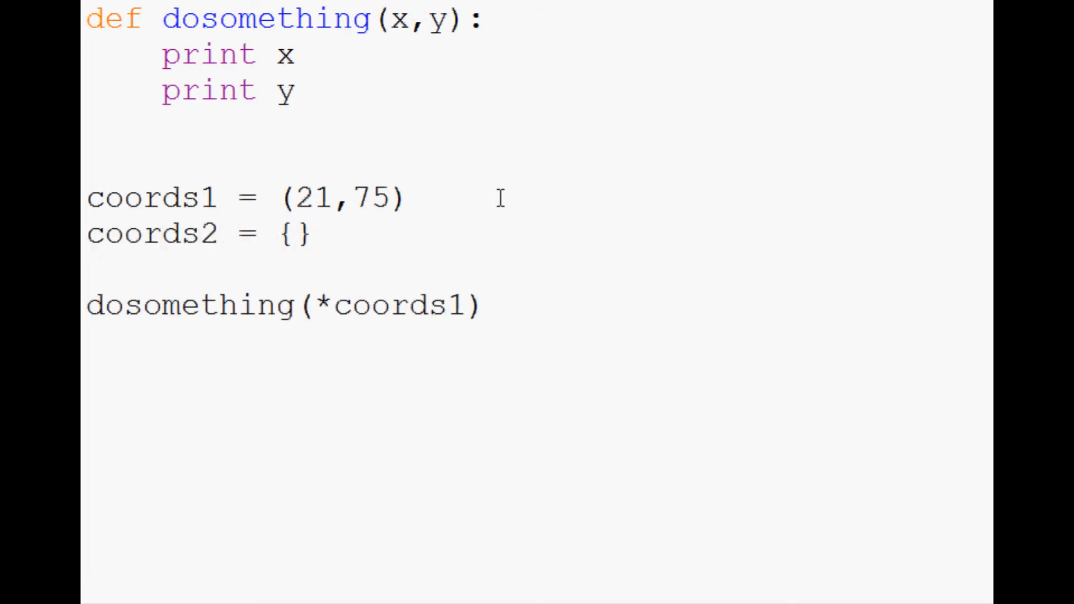
text('')
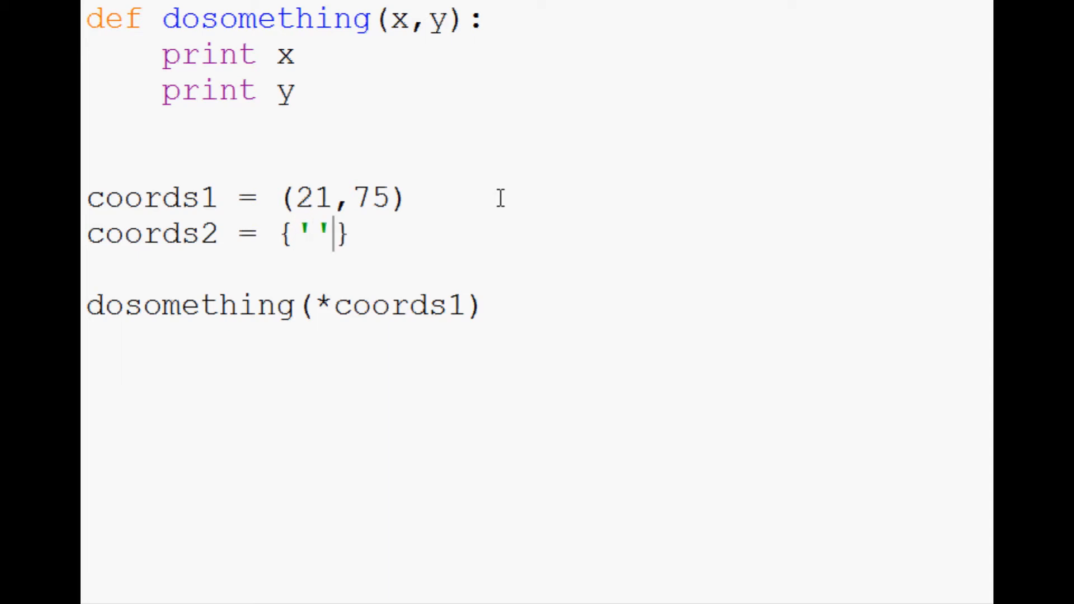
text(x:)
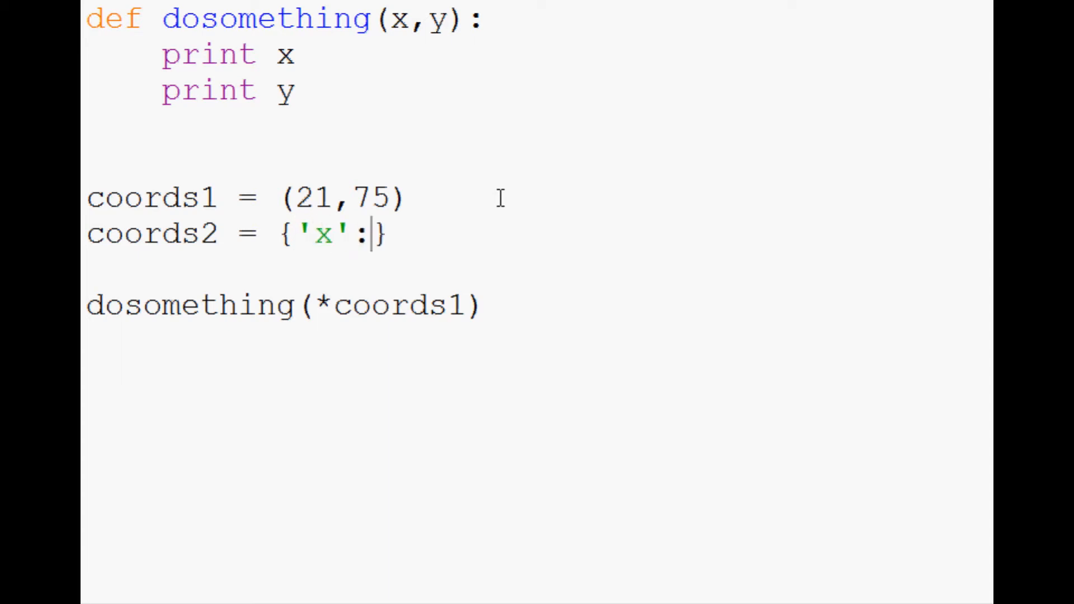
text(5)
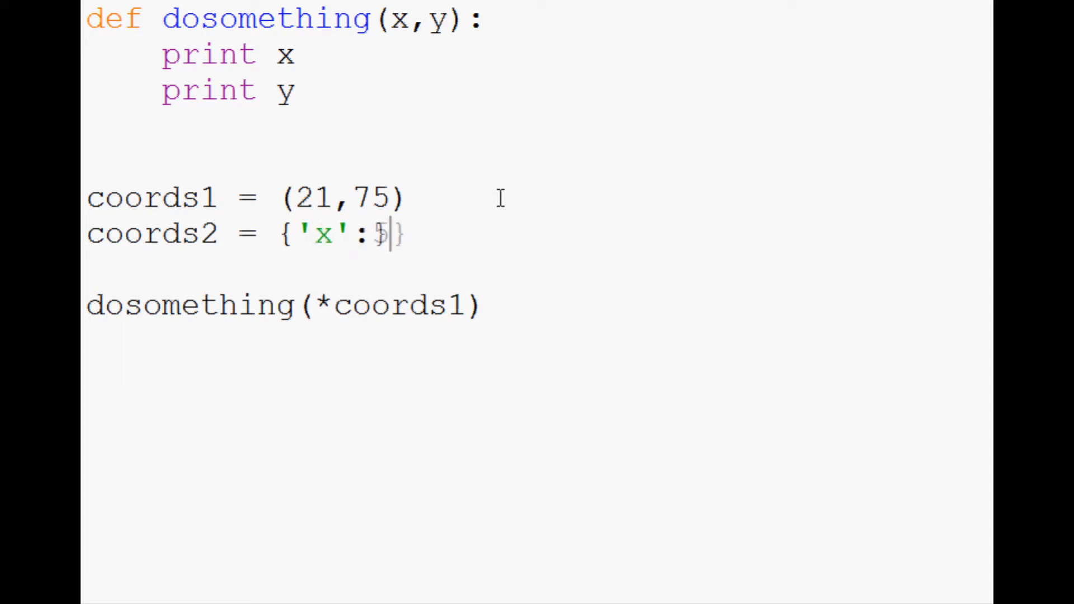
text(5,'y')
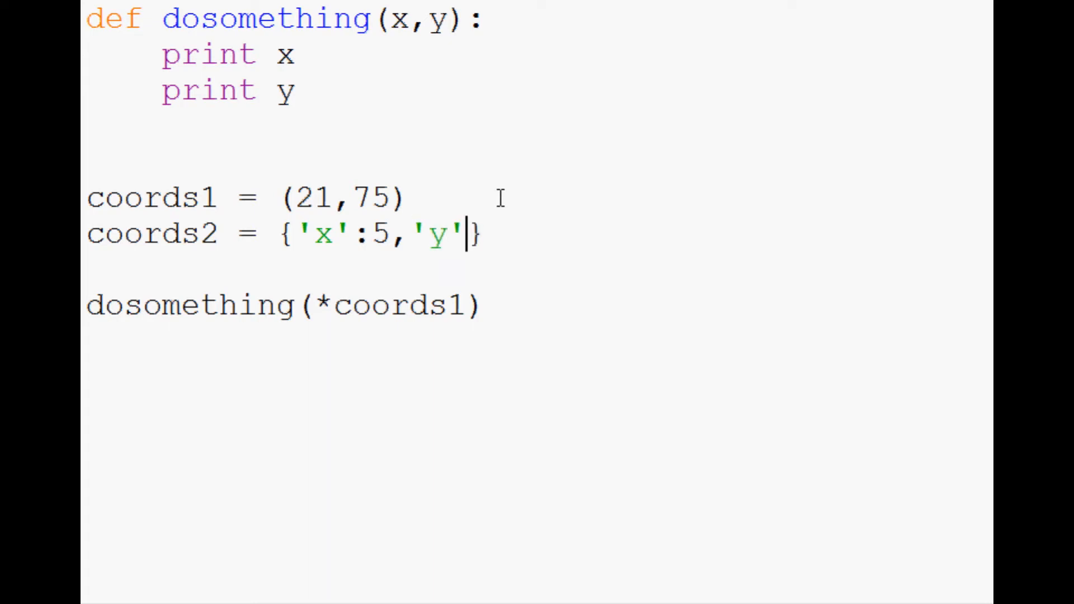
text(:6)
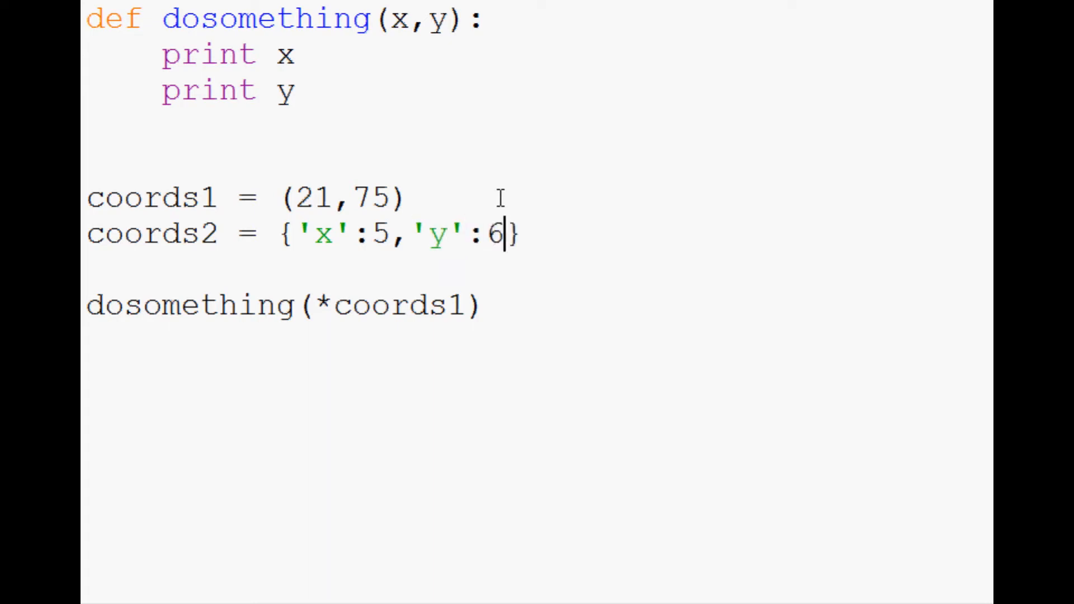
mouse_move(476, 306)
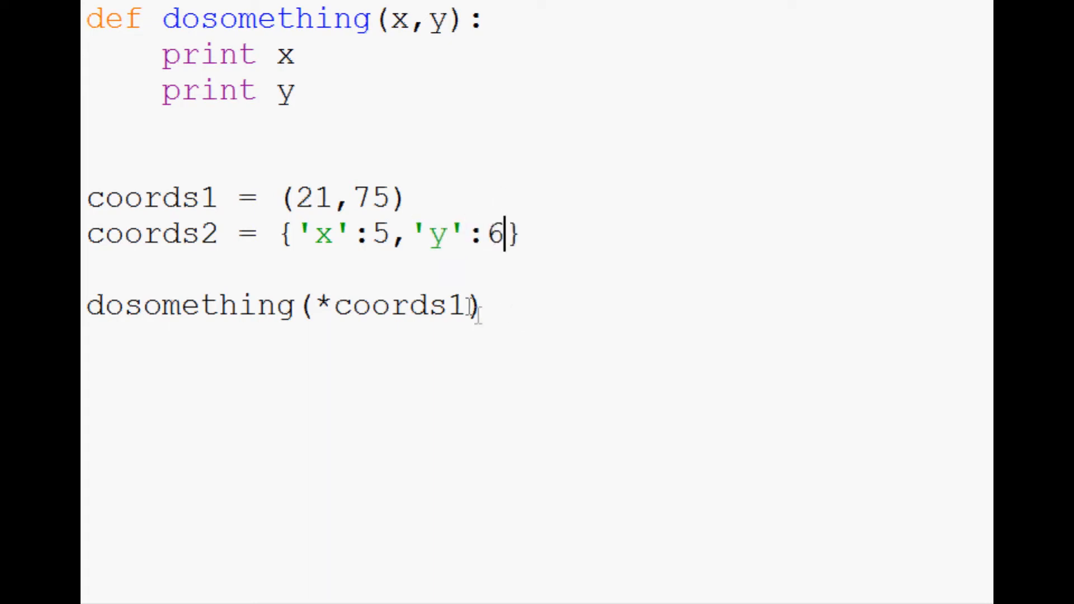
Change the call to dosomething(**coords2) and run the script with F5.
double_click(393, 305)
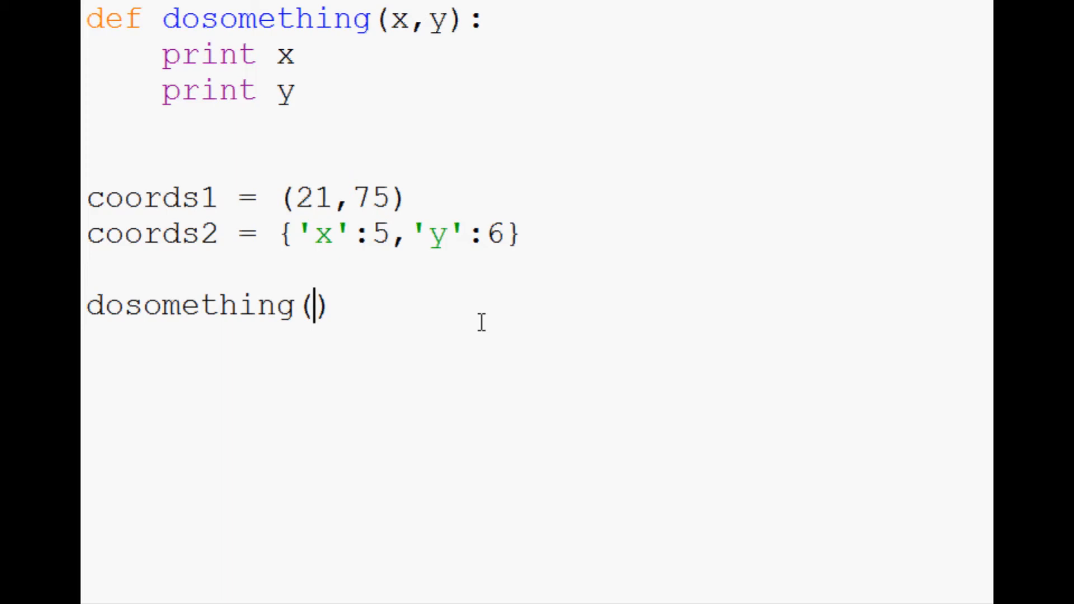
text(**)
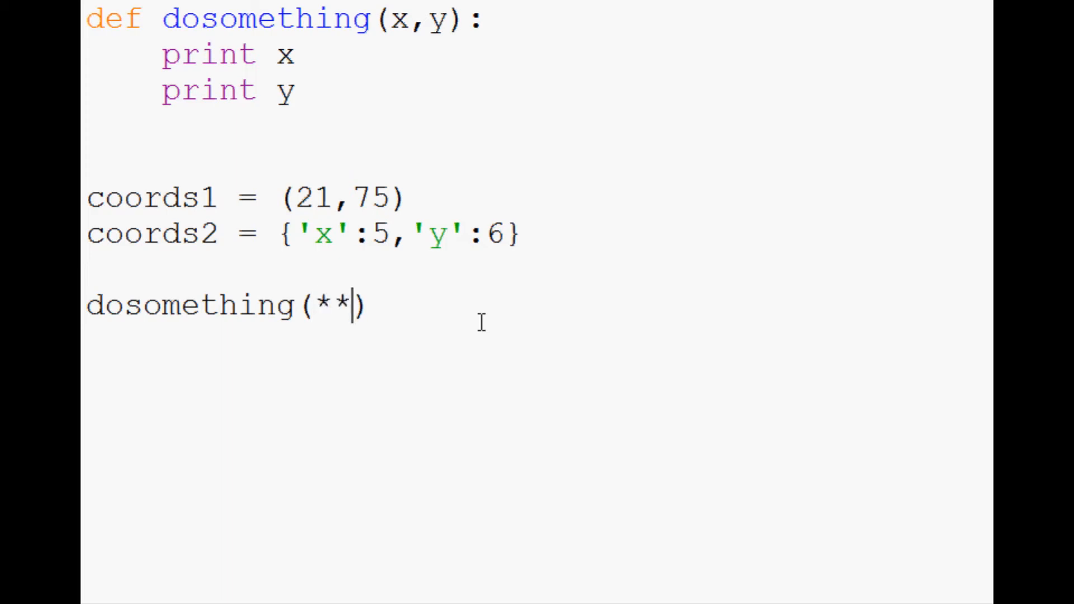
text(coords2)
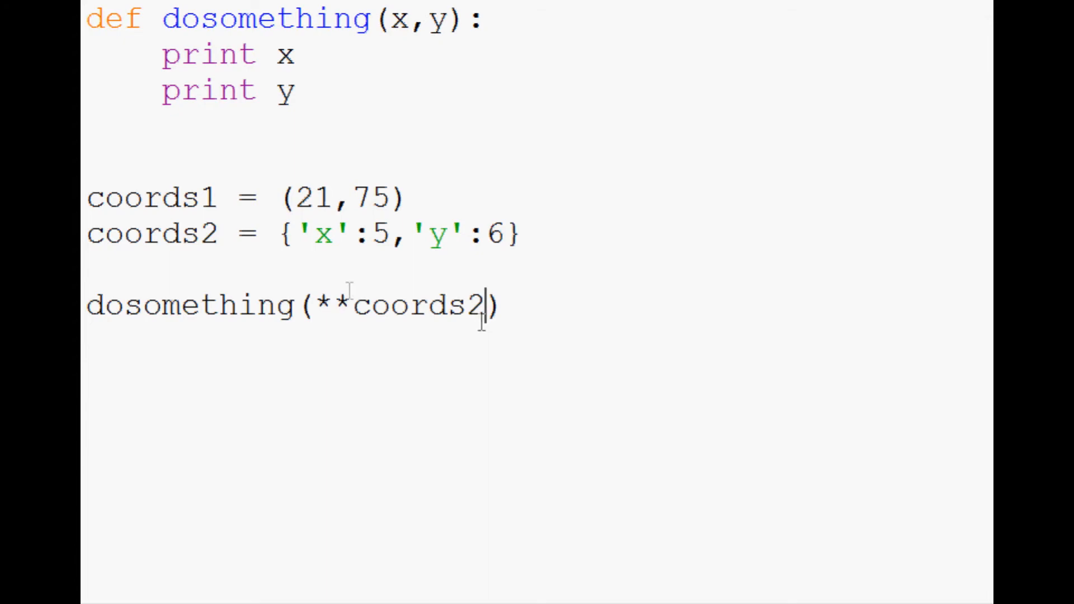
key(F5)
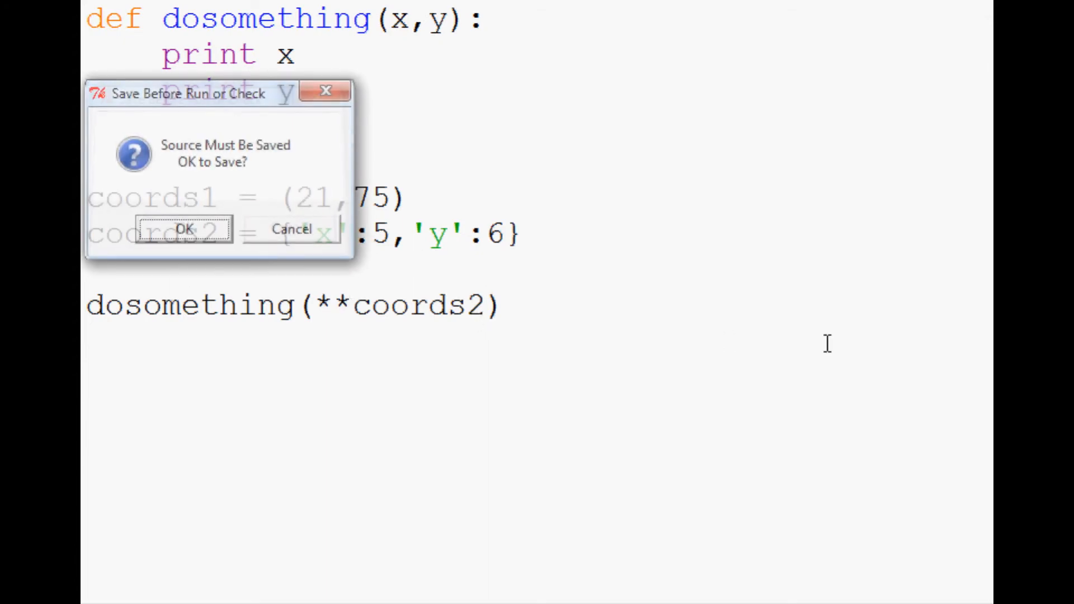
Agree to save before running, then deselect the coords2 and call lines.
click(183, 229)
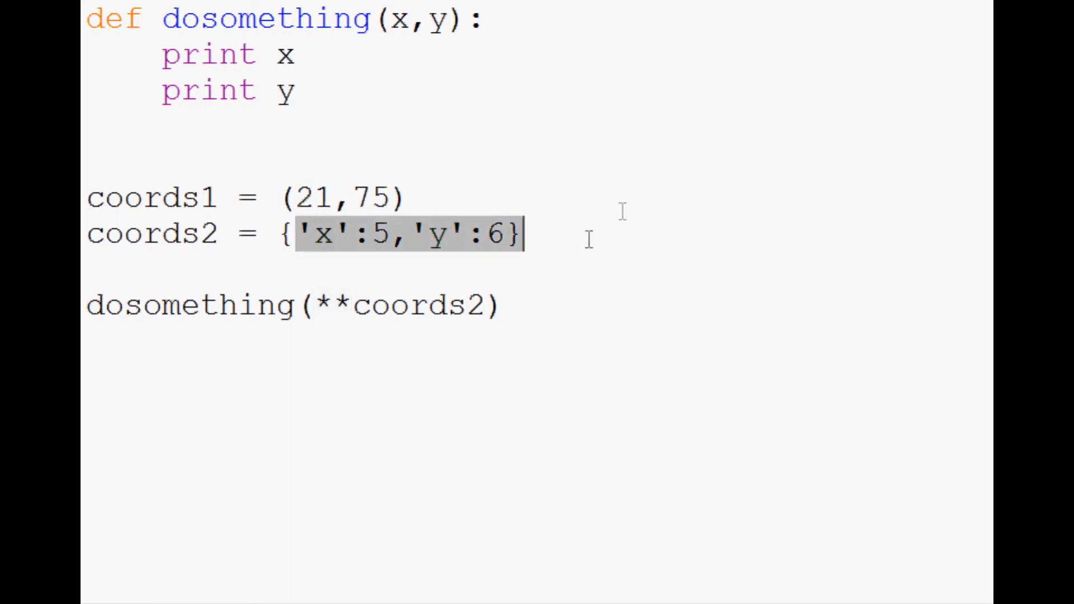
click(411, 198)
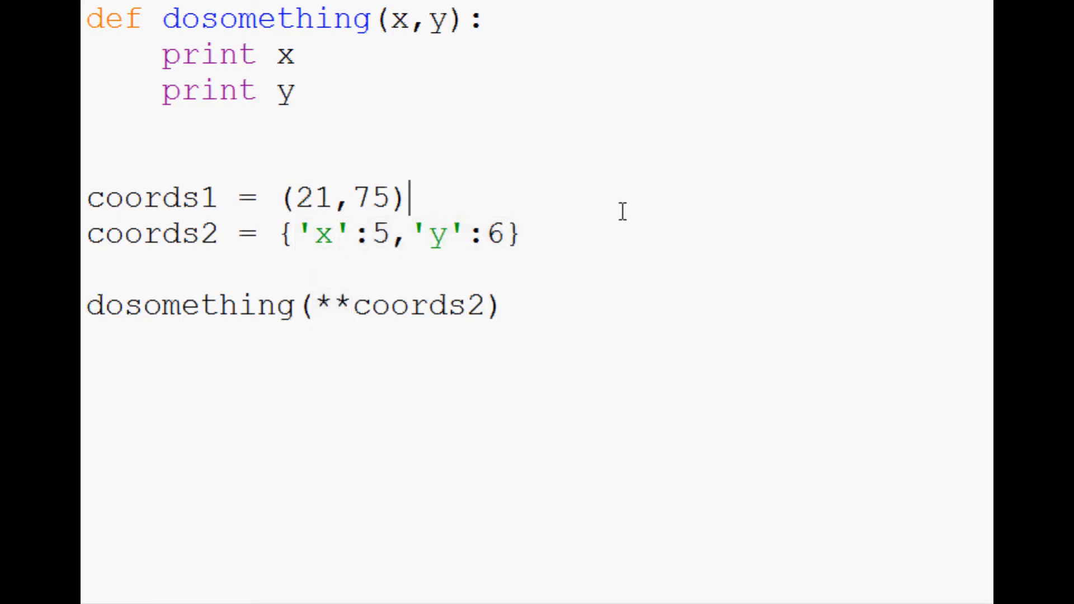
mouse_move(528, 247)
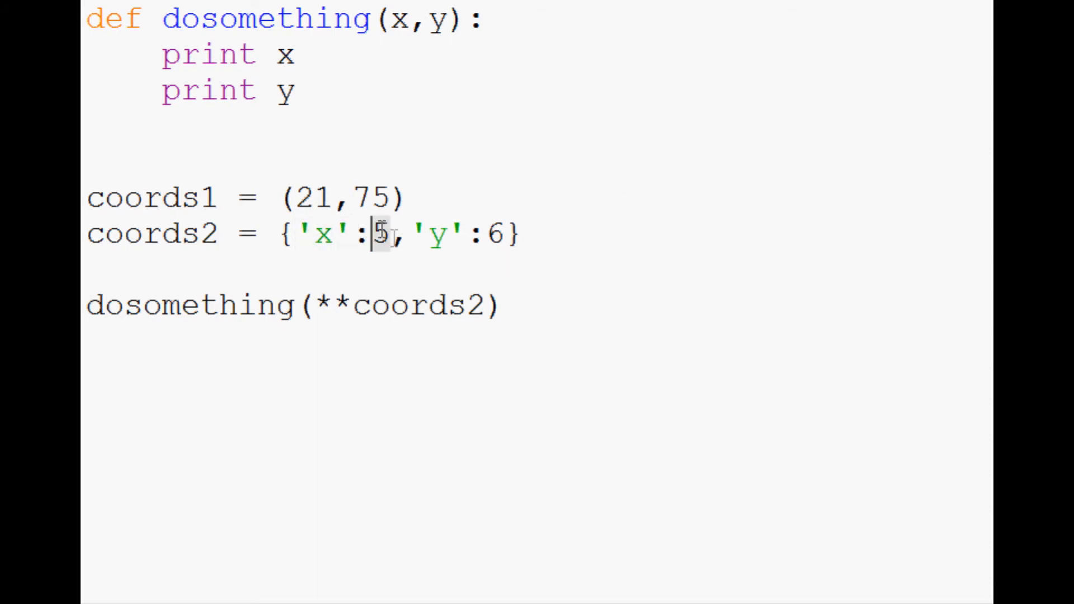
click(349, 305)
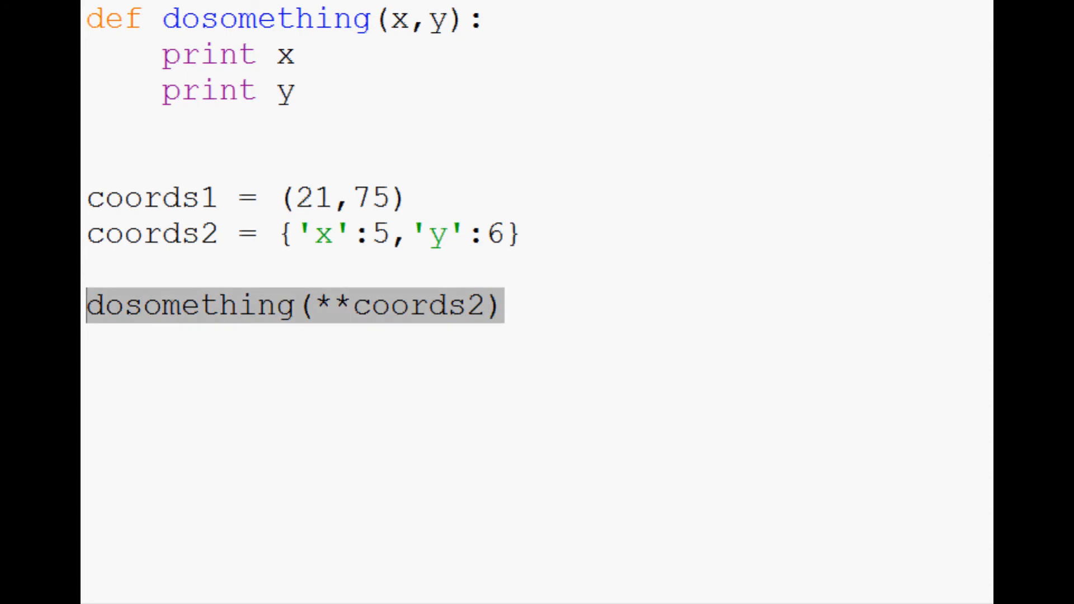
click(503, 305)
text(print range(21,75)
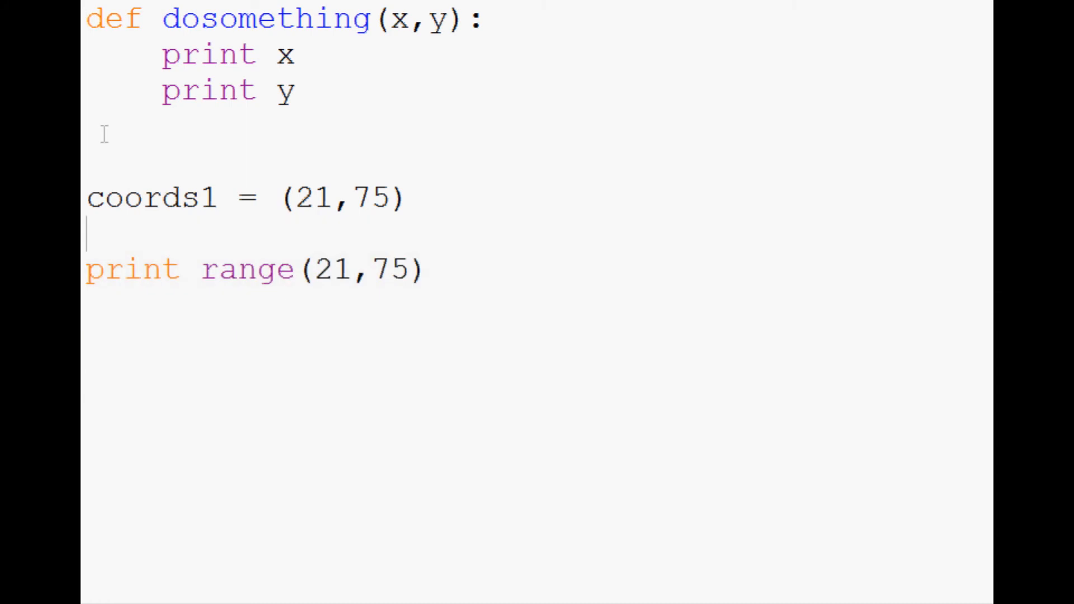
Make the print statement read print range(*coords1) instead of literal numbers.
scroll(down, 3)
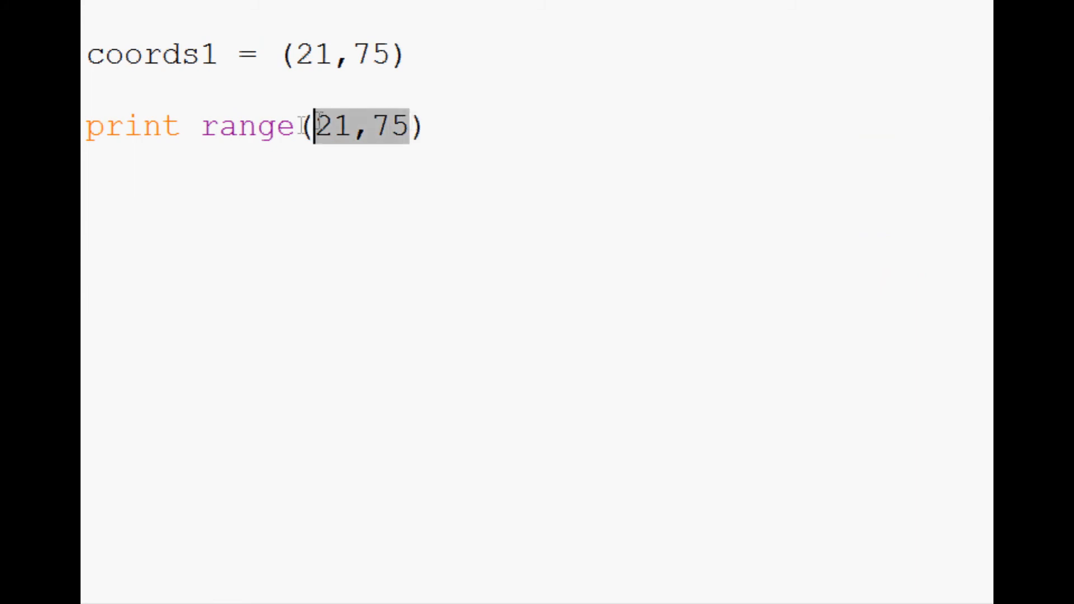
text(*coords)
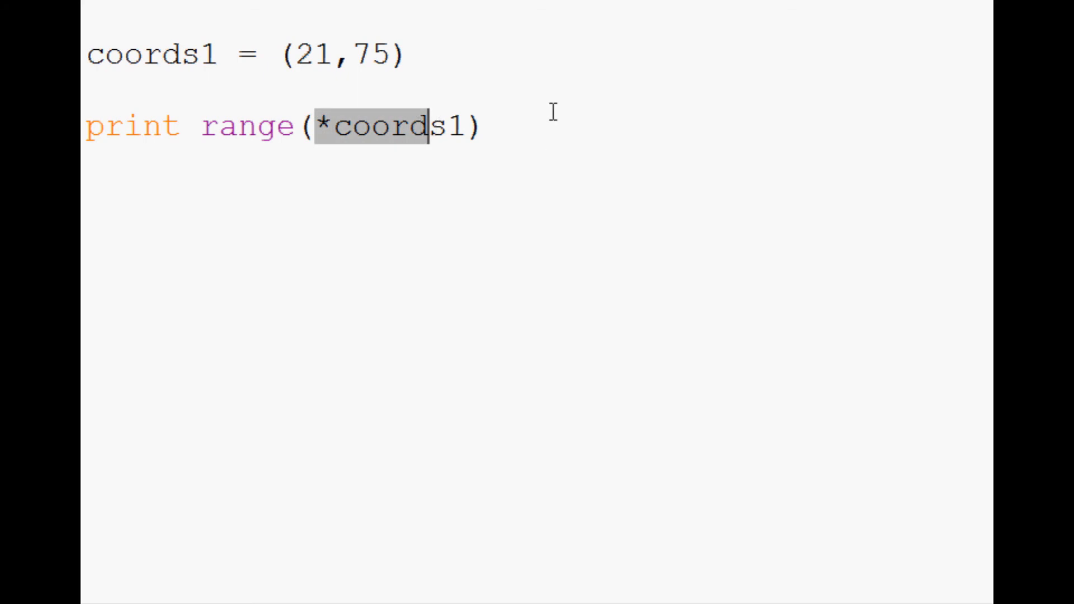
mouse_move(247, 189)
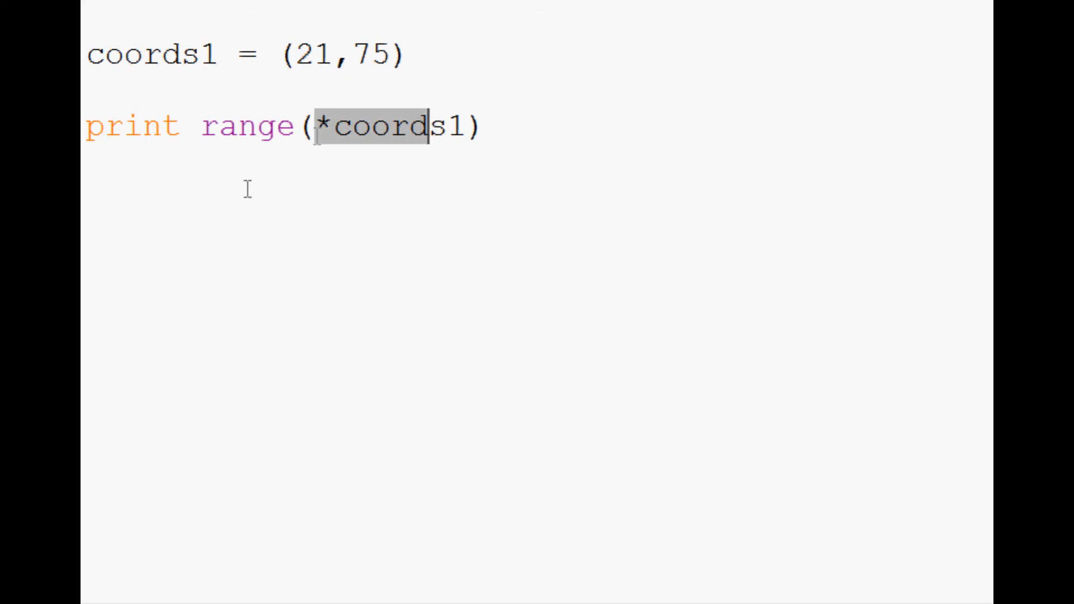